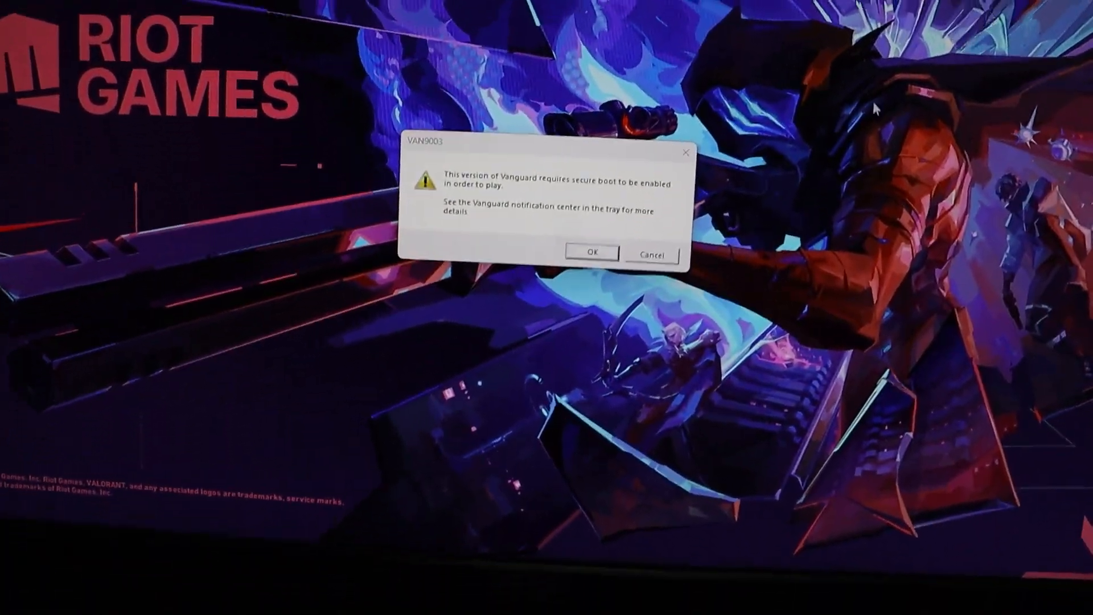
Dismiss the Riot Vanguard VAN9003 secure boot notice with OK.
click(591, 251)
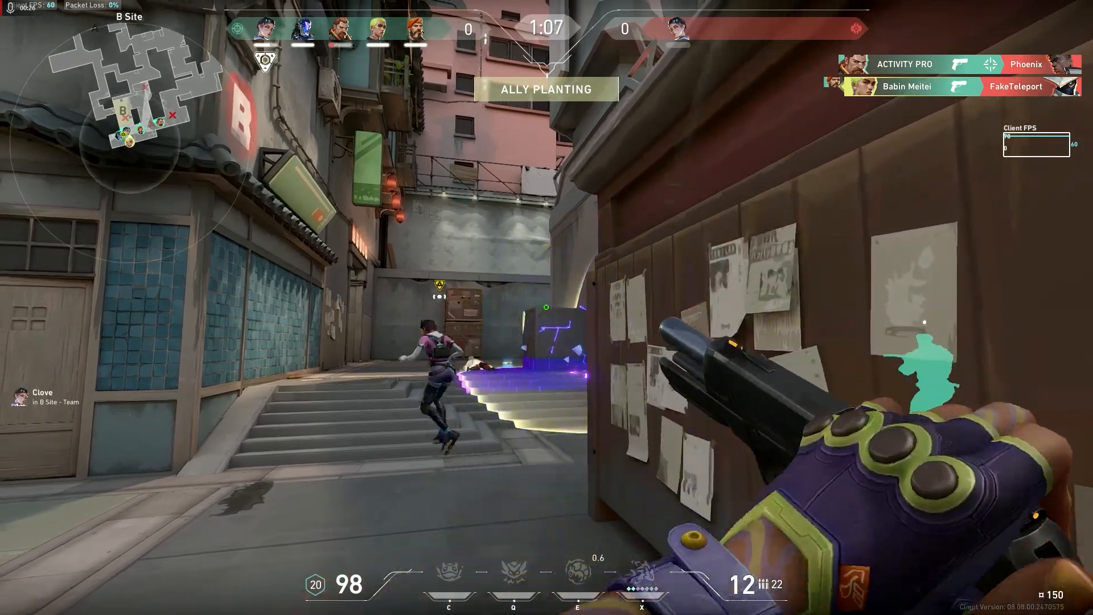
Equip the agent's E ability in place of the pistol during the B Site plant.
key(e)
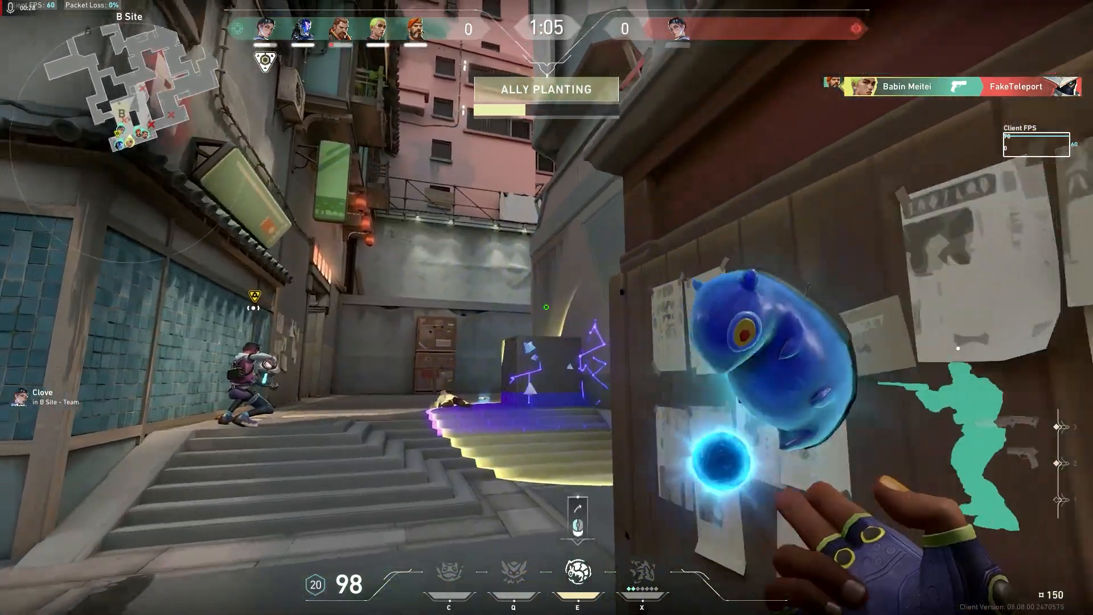